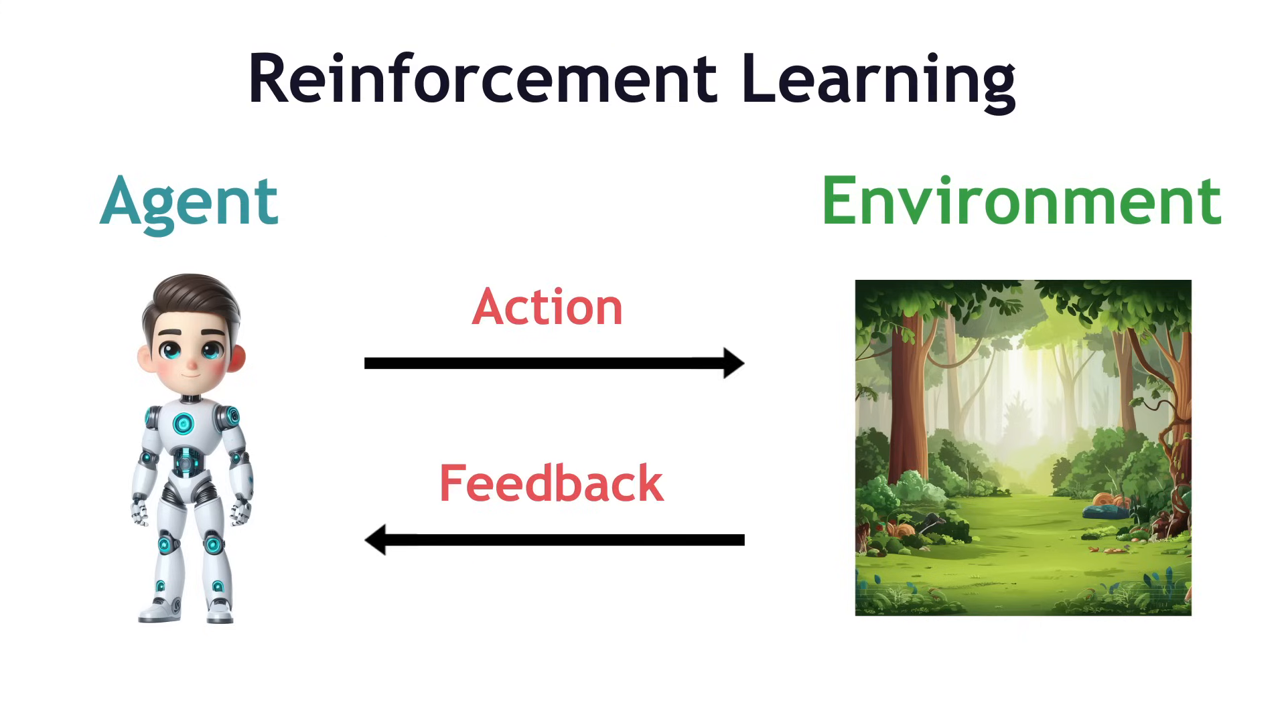
Label the Feedback arrow with 'Rewar' in the agent-environment loop diagram
type("Rewar")
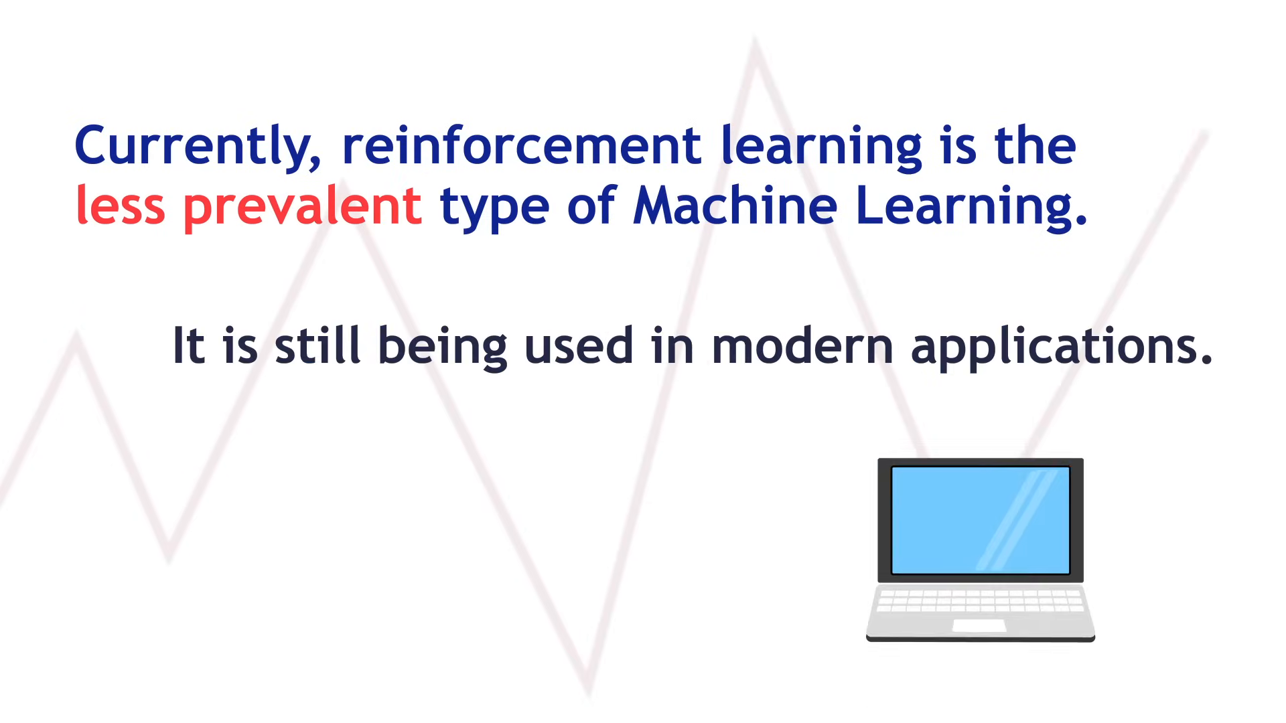
Advance to the slide on reinforcement learning being less prevalent yet used today
key("Right")
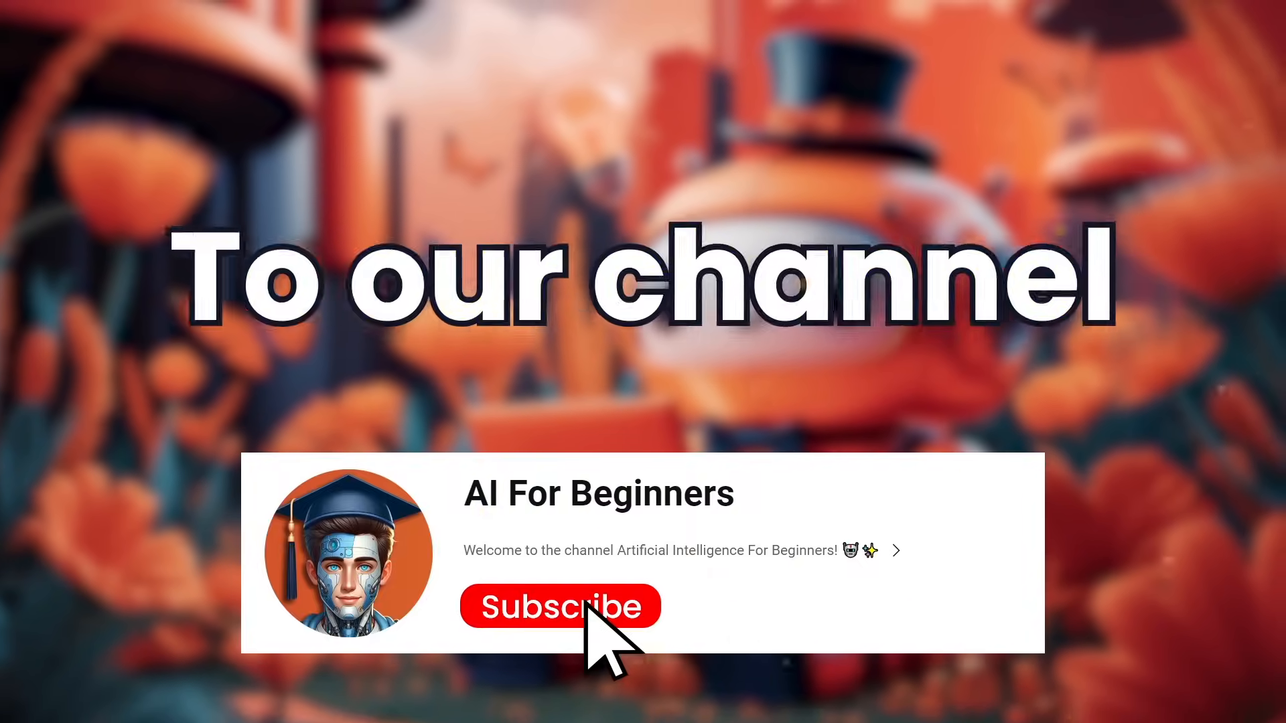
Subscribe to AI For Beginners and draft the comment 'Nice video!'
left_click(560, 606)
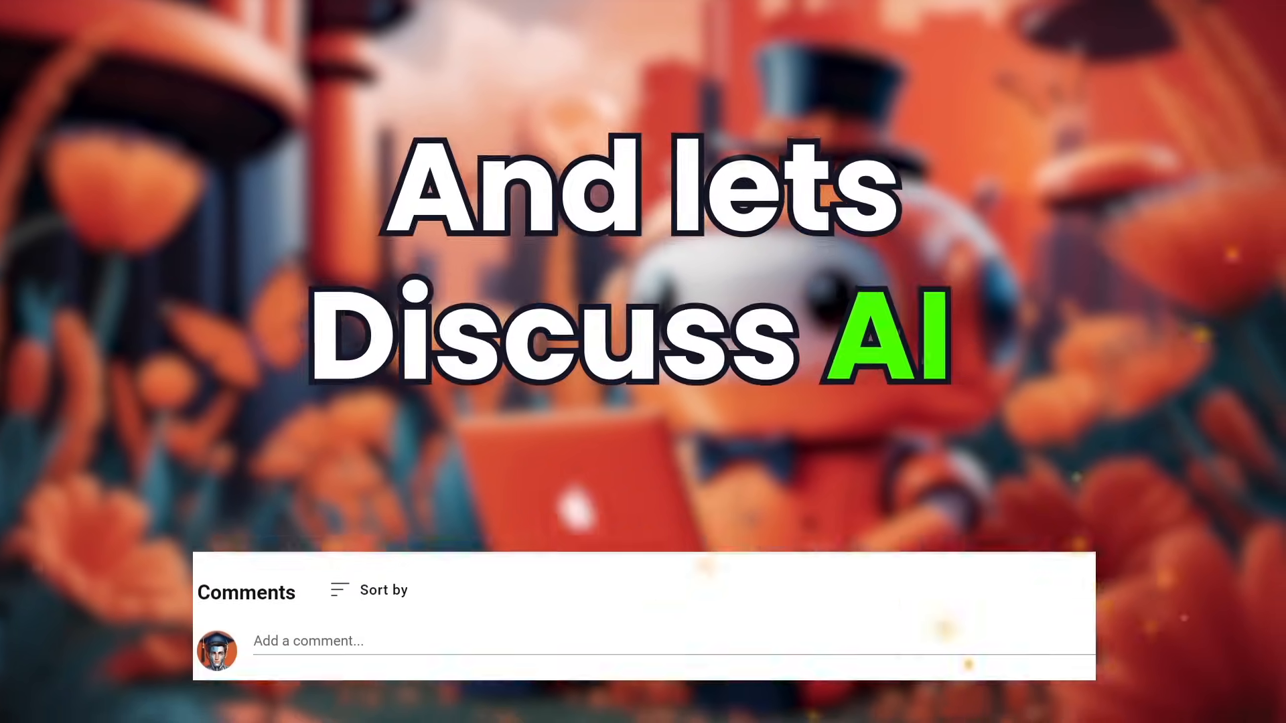
type("Nice video!")
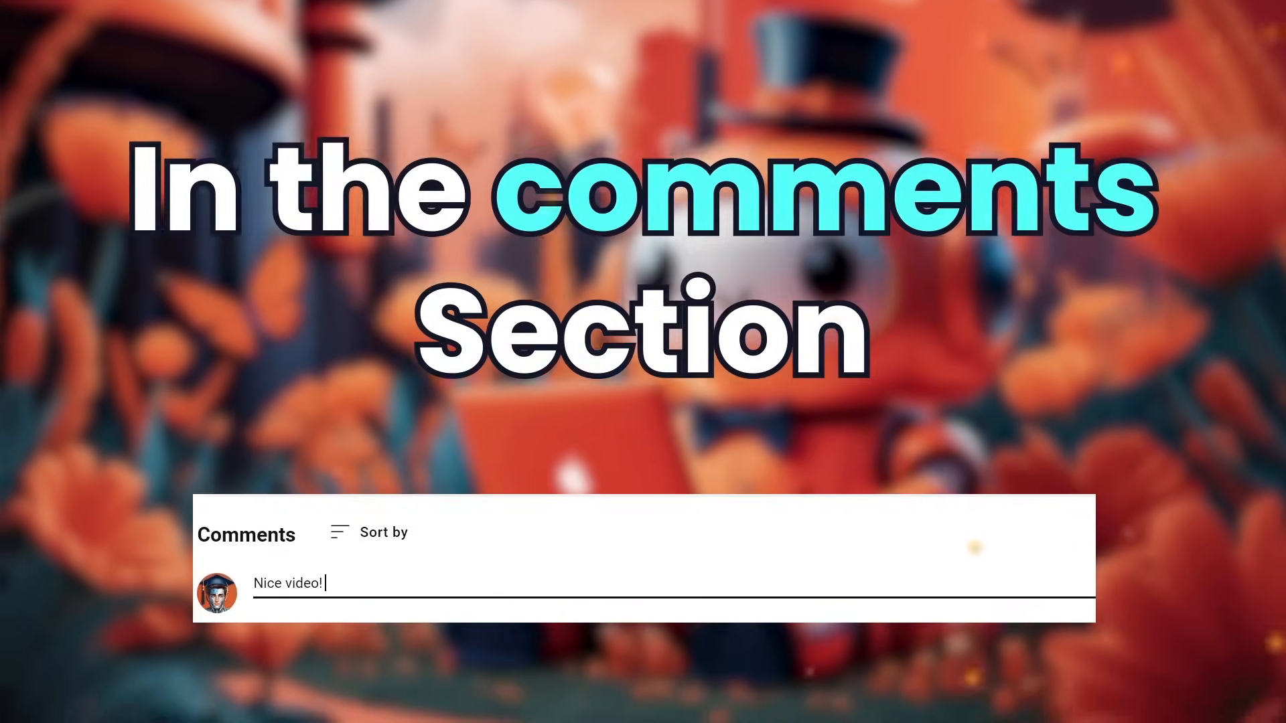